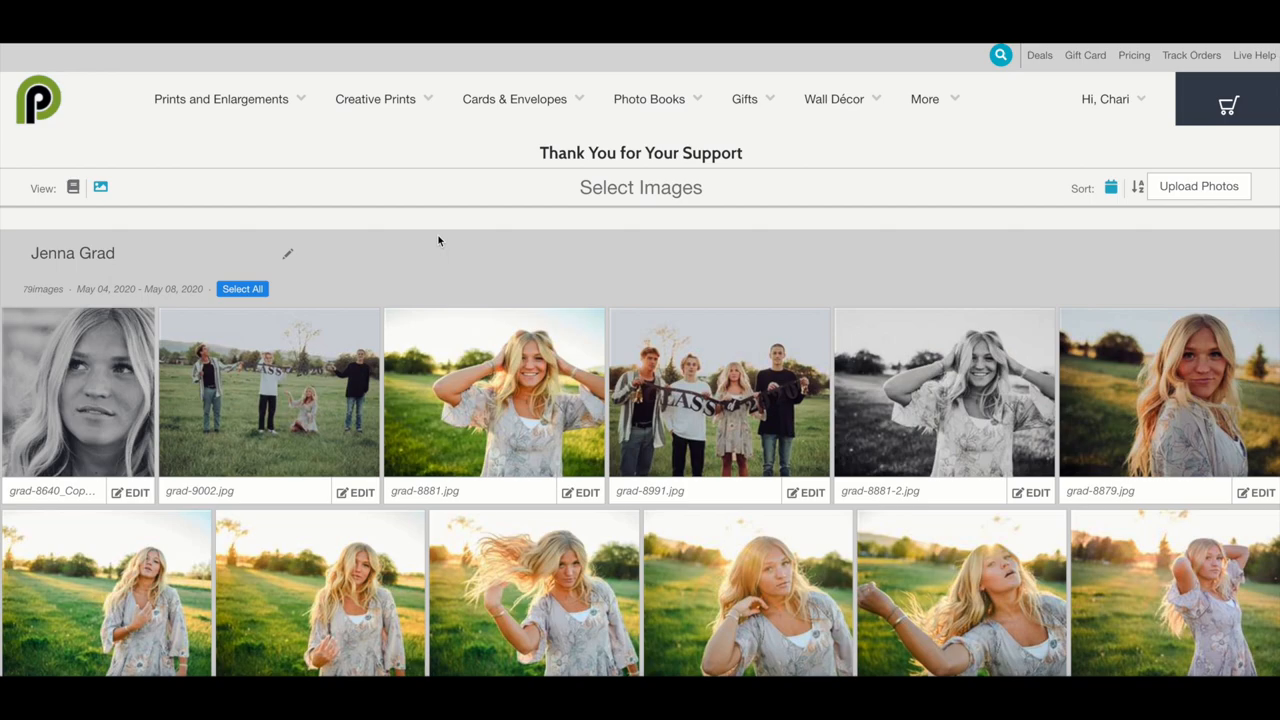
Scroll down the album to reach the field photo of the girl walking.
scroll("down", 3)
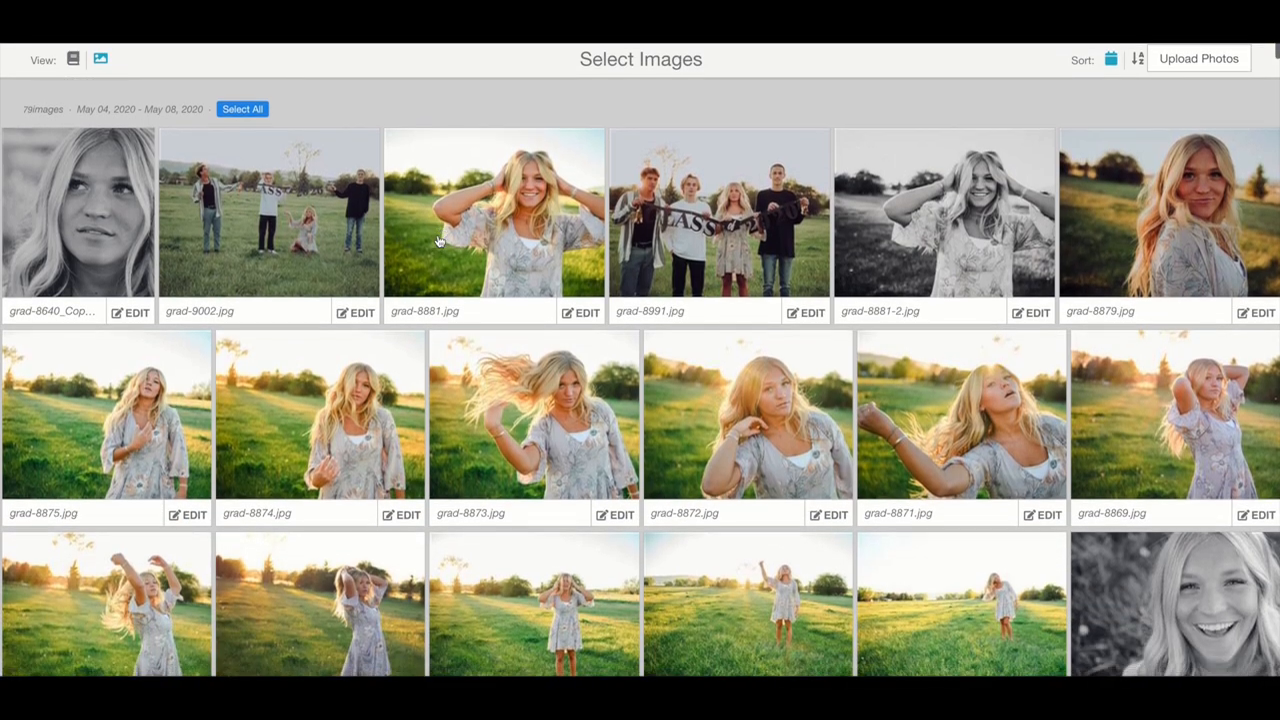
scroll("down", 3)
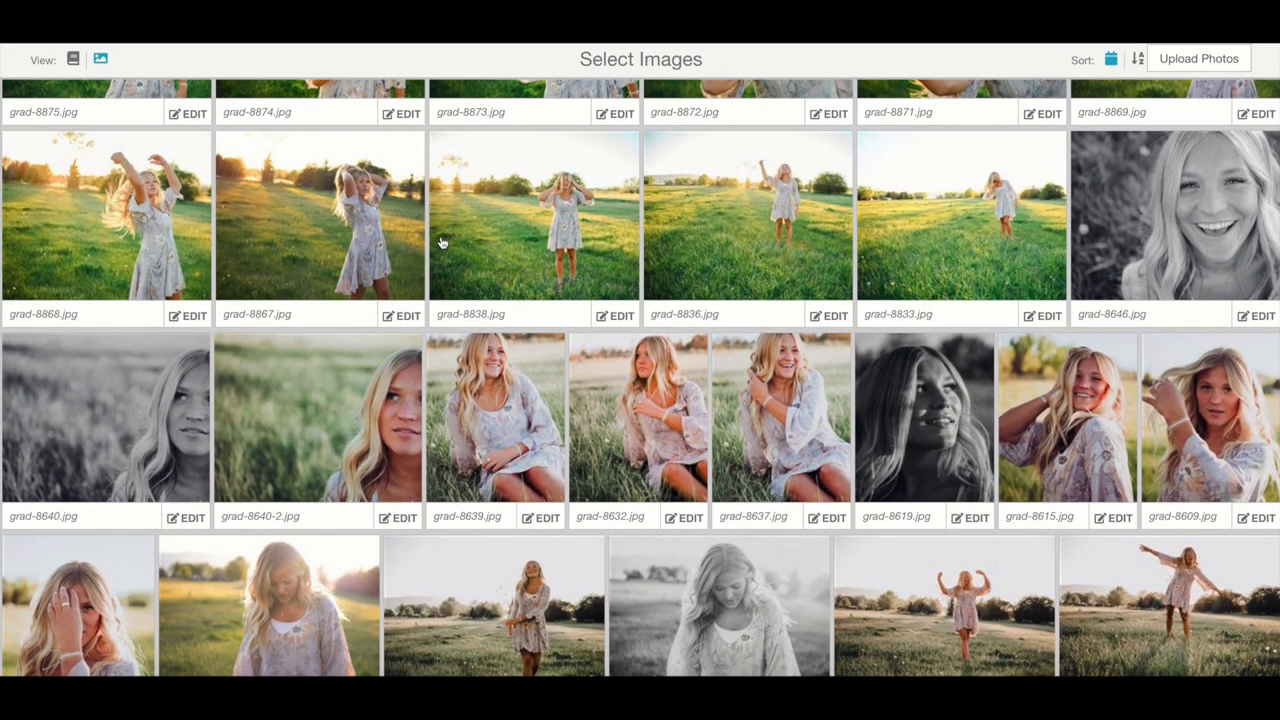
scroll("down", 3)
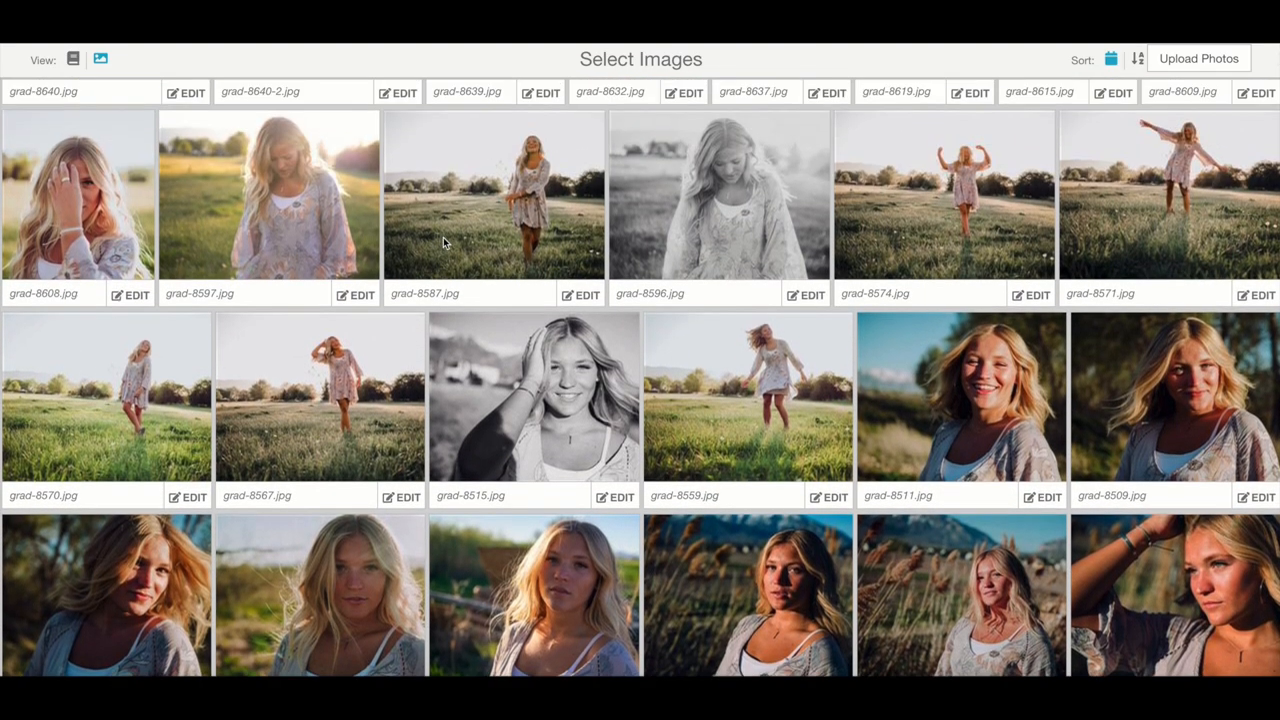
mouse_move(590, 290)
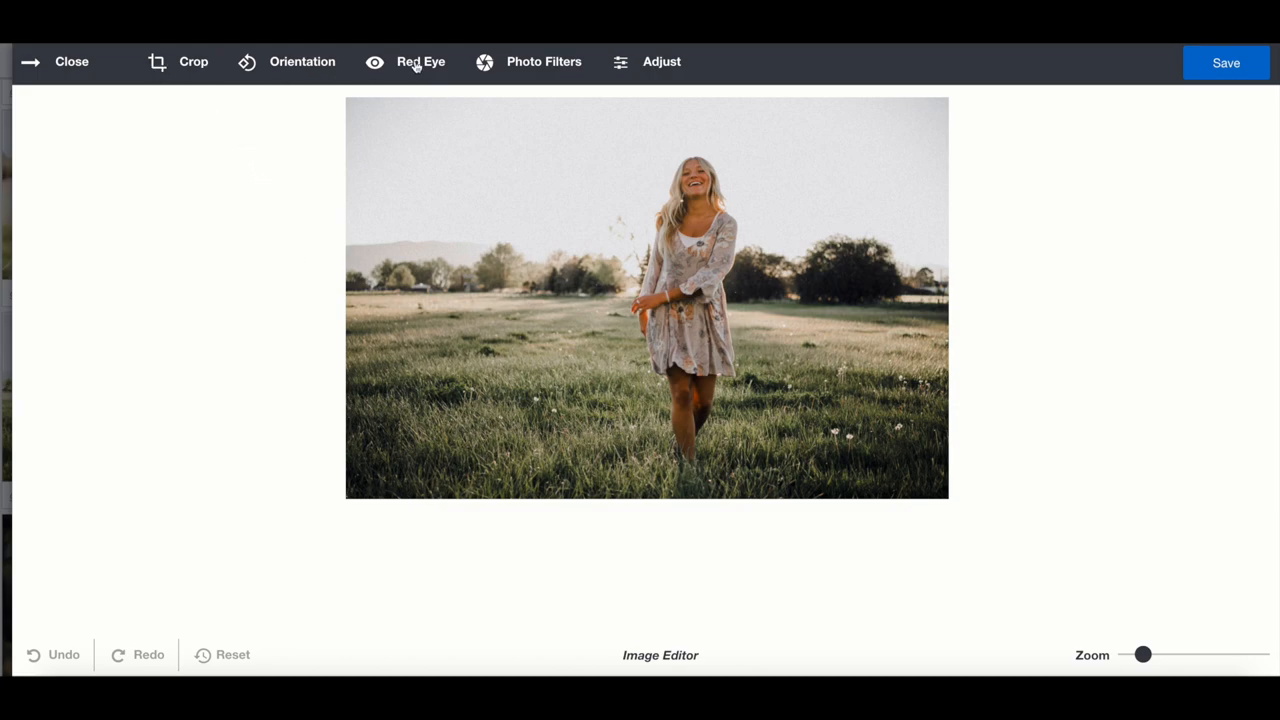
mouse_move(192, 62)
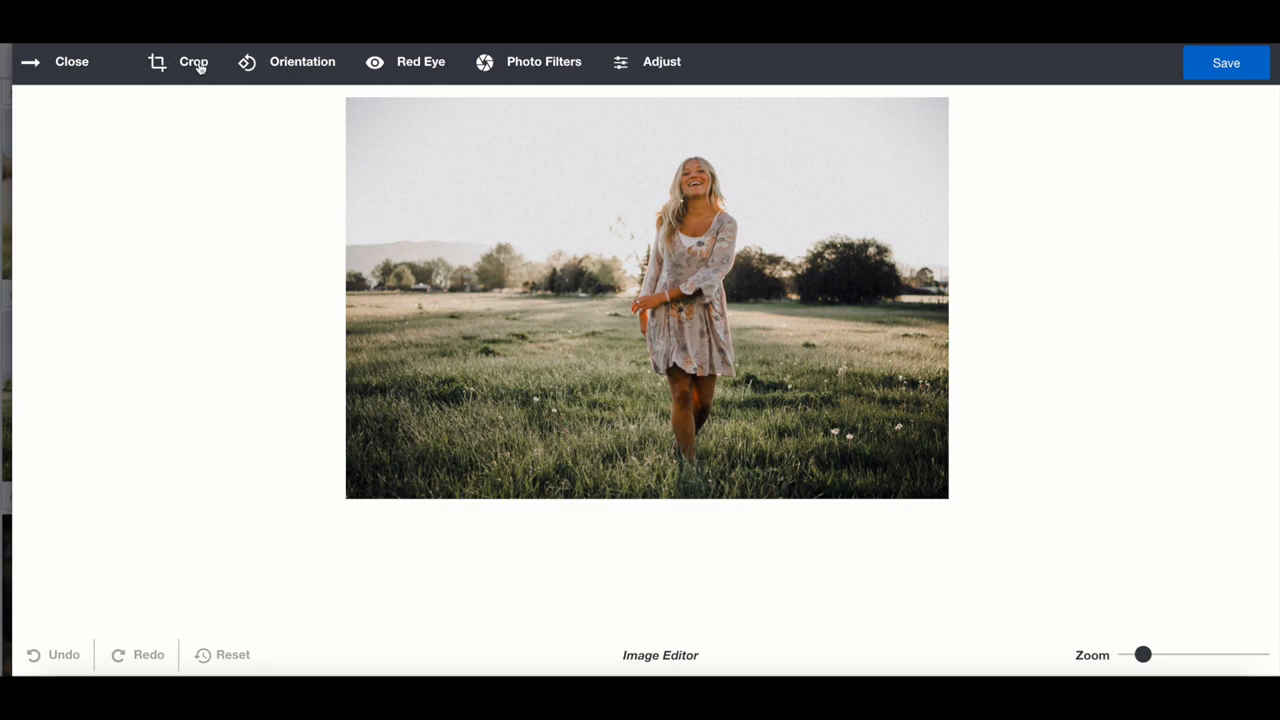
Crop to width 3, height 4 with Lock Dimension, framing the girl, and apply.
left_click(192, 60)
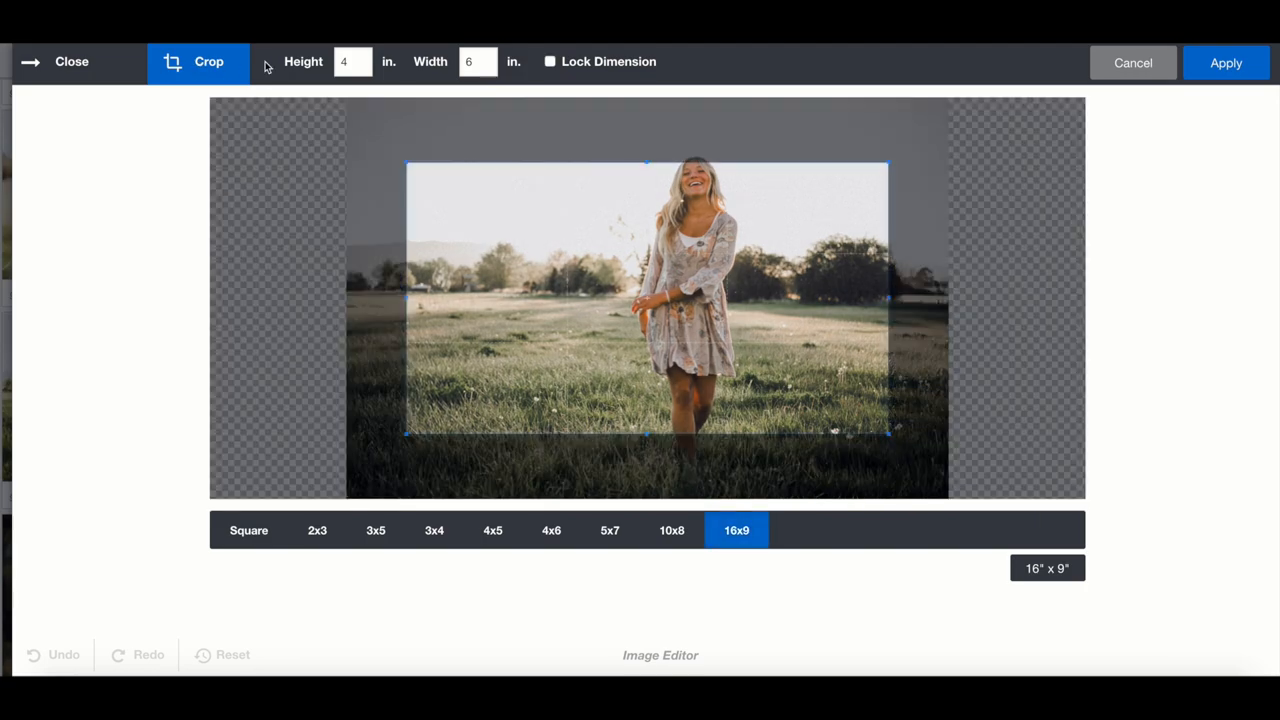
left_click(352, 60)
type("3")
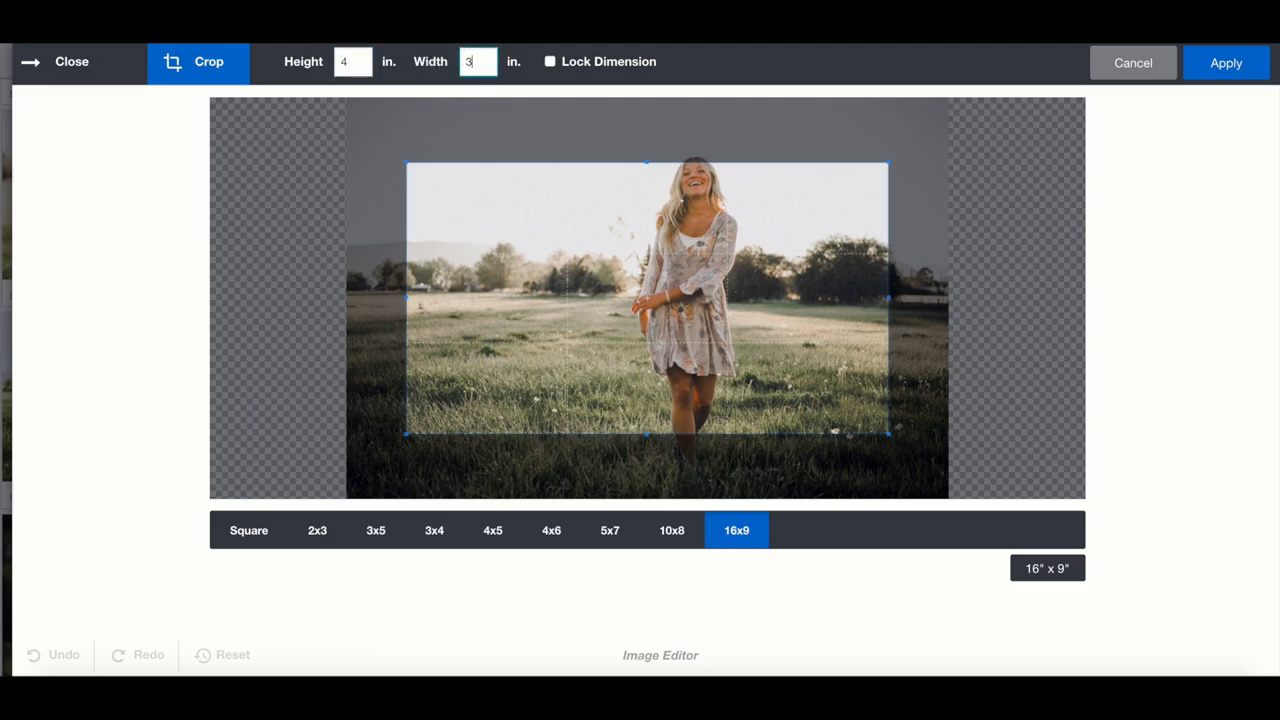
left_click(550, 60)
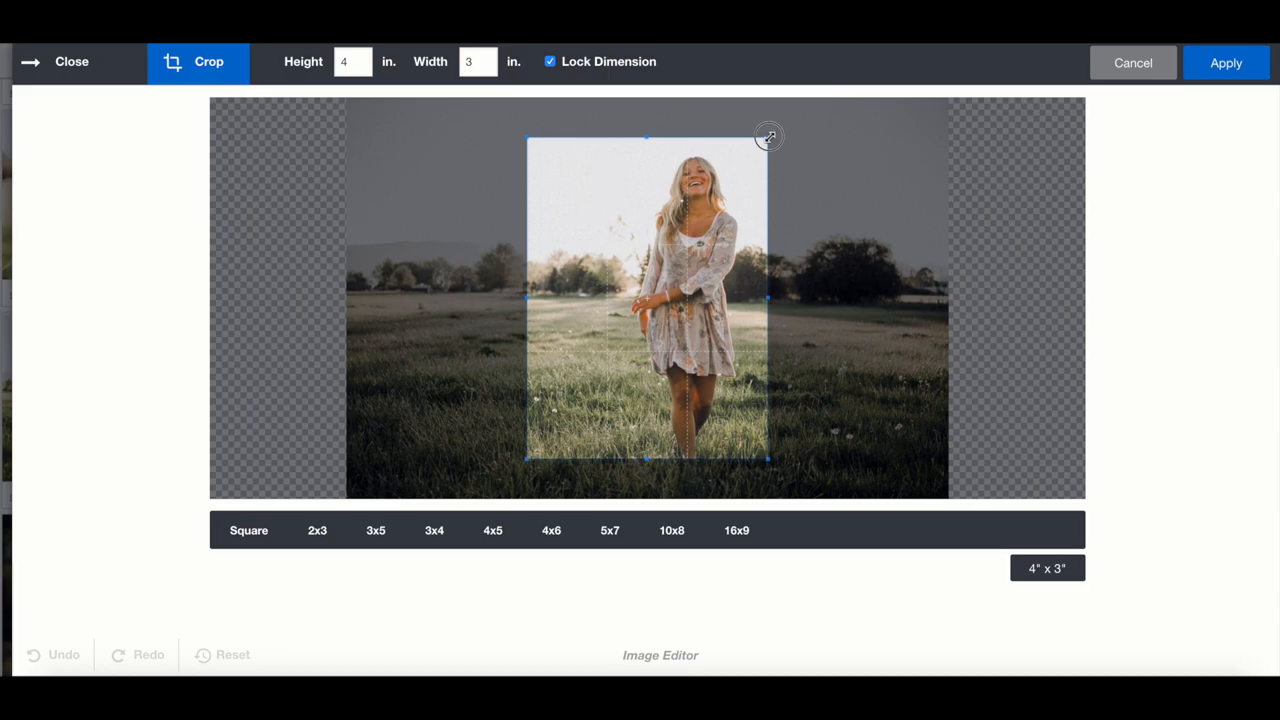
left_click_drag(768, 136, 800, 472)
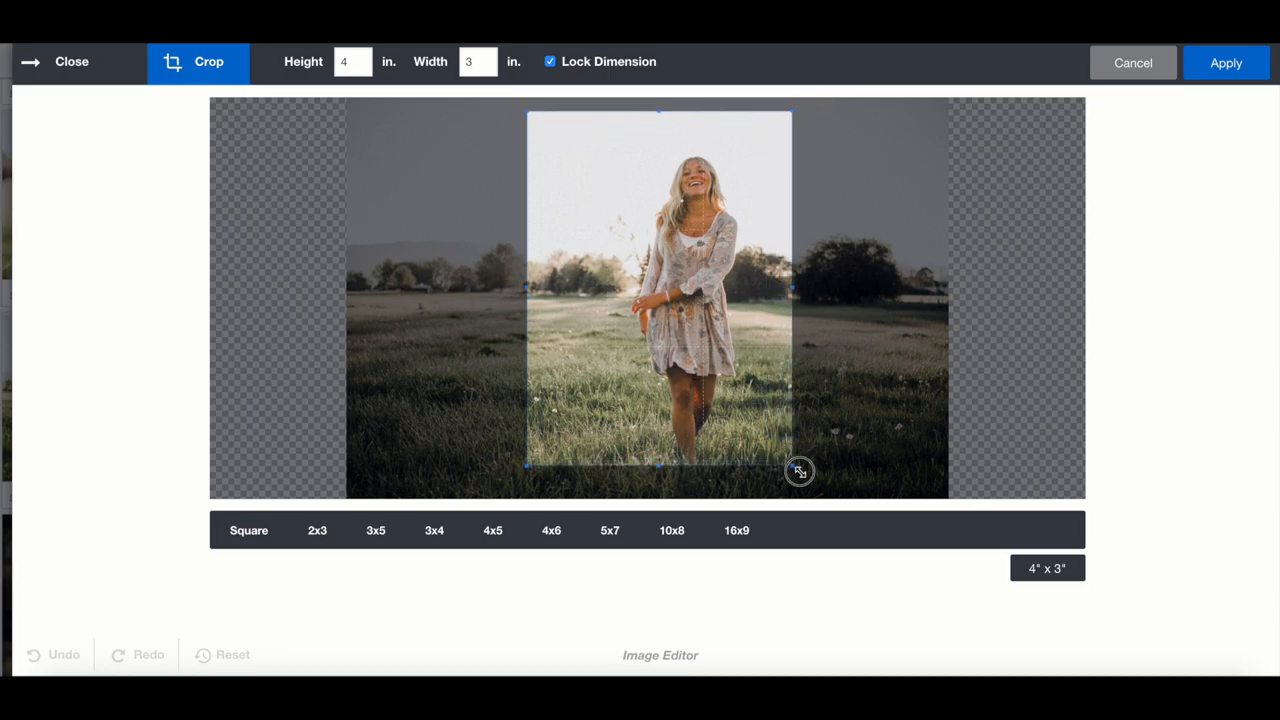
left_click_drag(800, 470, 760, 420)
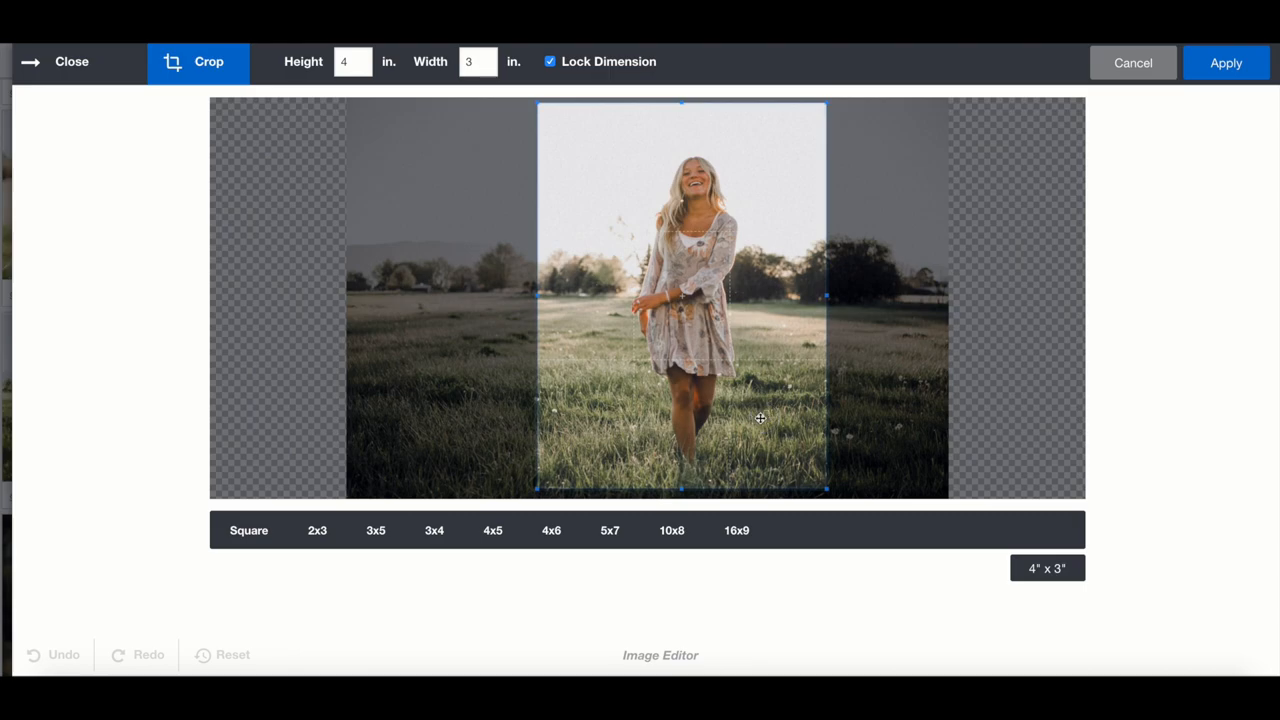
left_click(1226, 62)
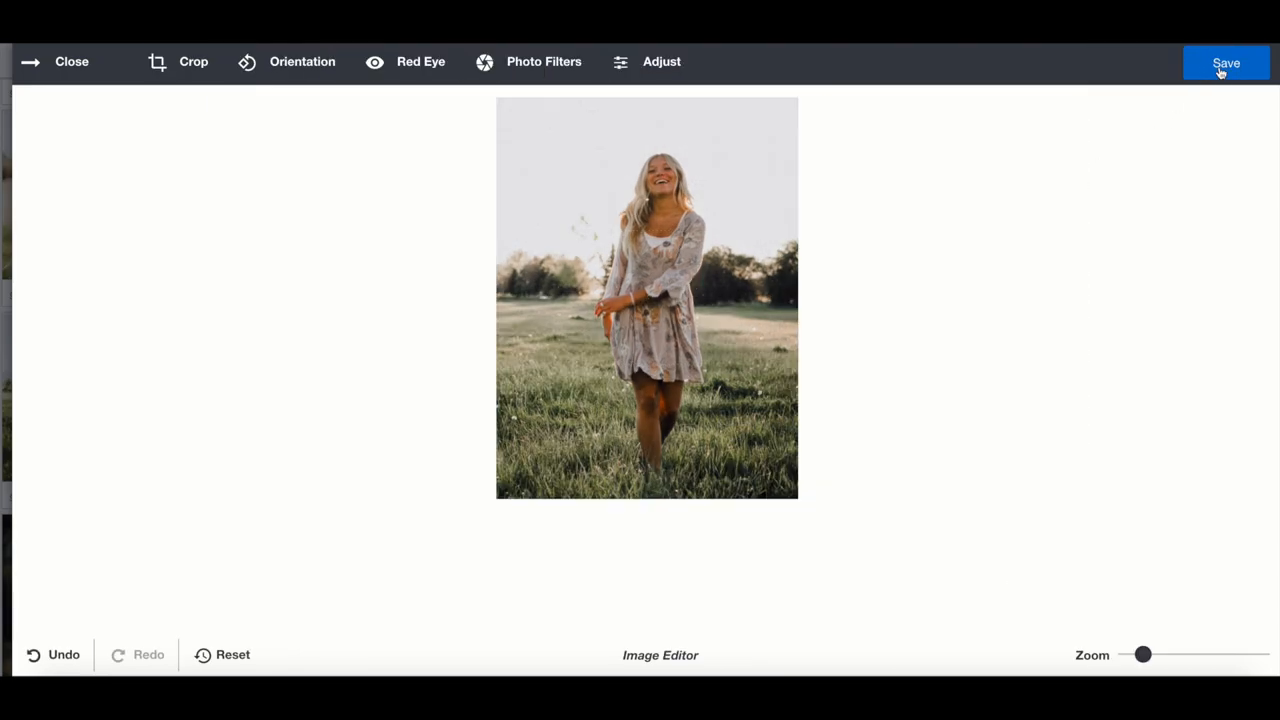
Save the cropped photo as a separate copy, leaving the original unchanged.
left_click(1226, 62)
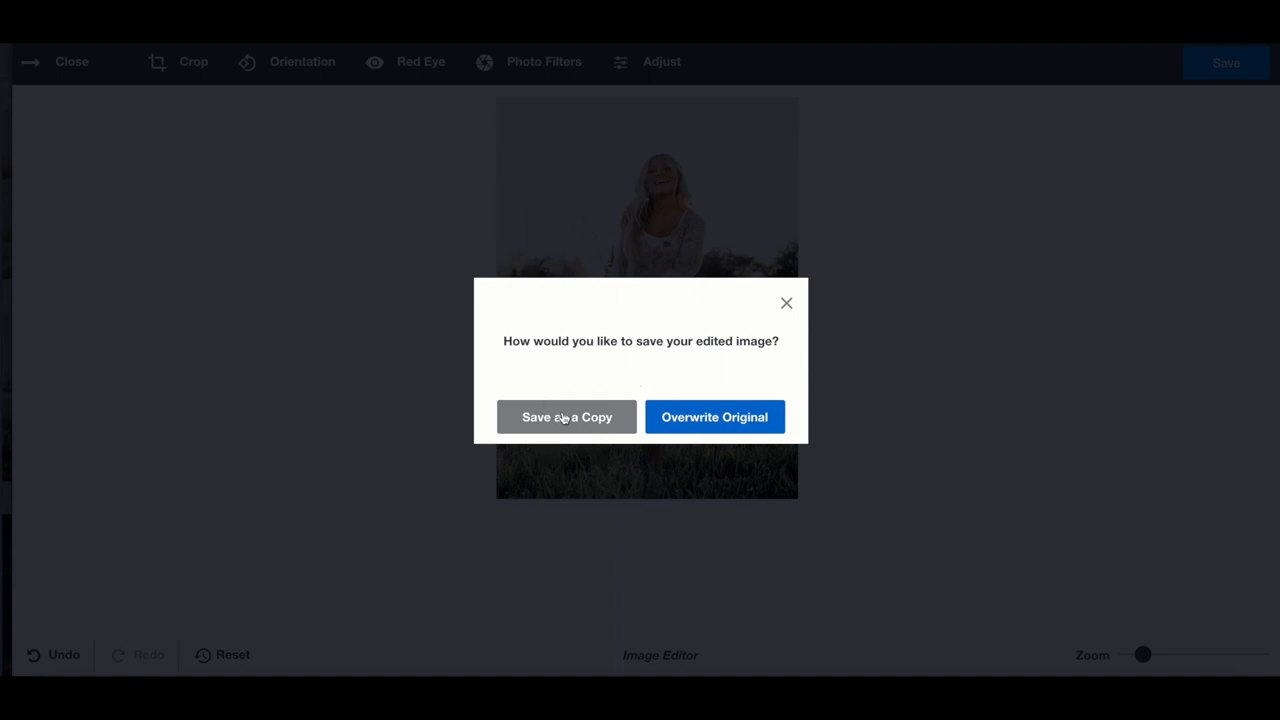
left_click(566, 418)
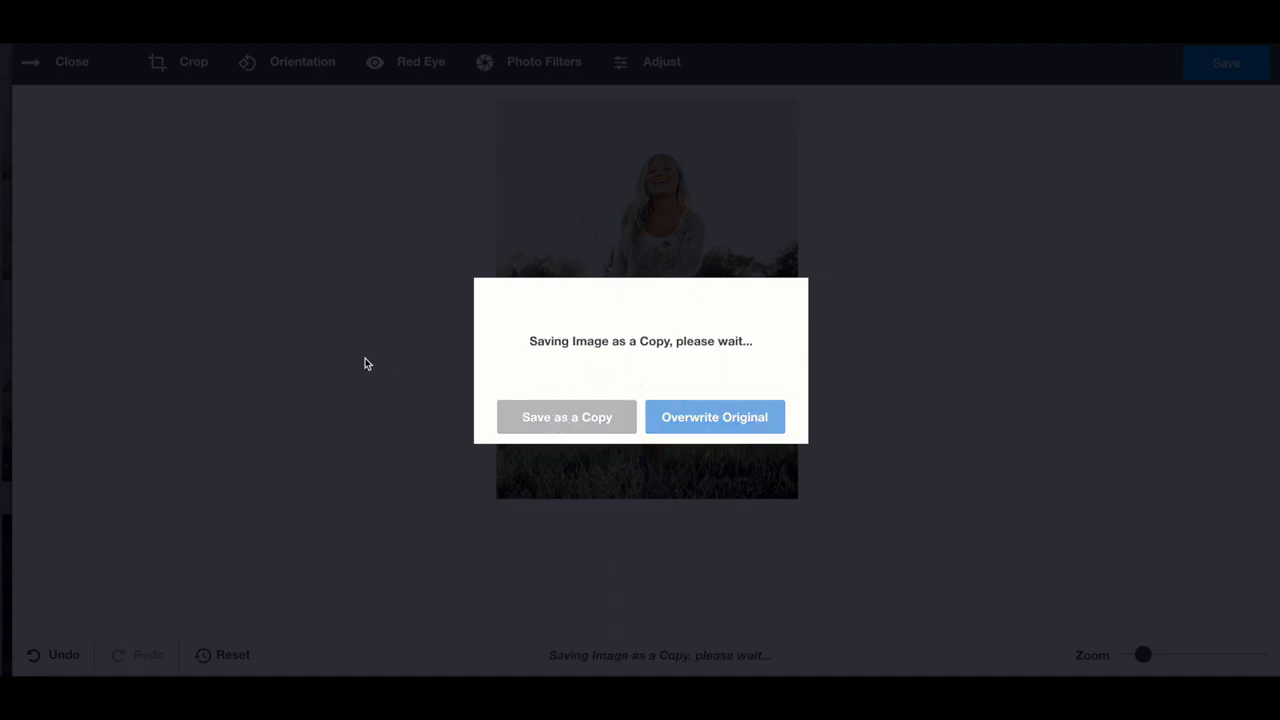